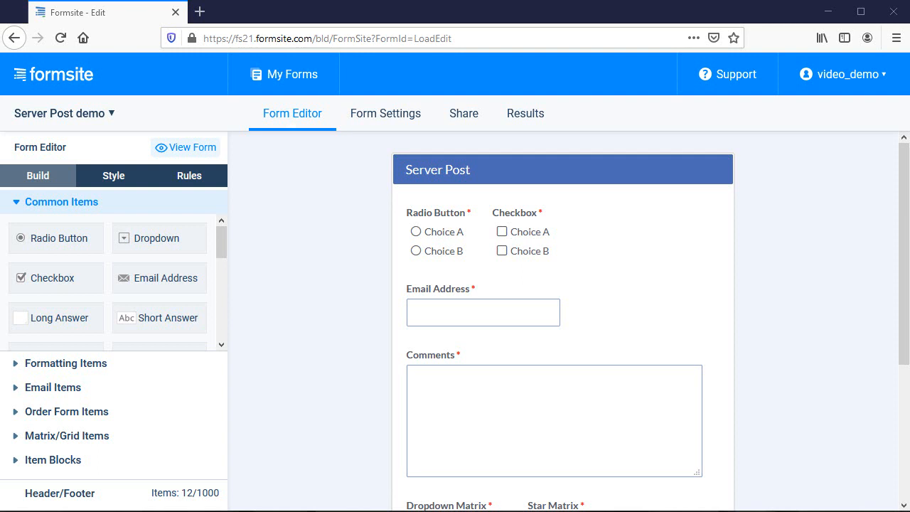
mouse_move(863, 239)
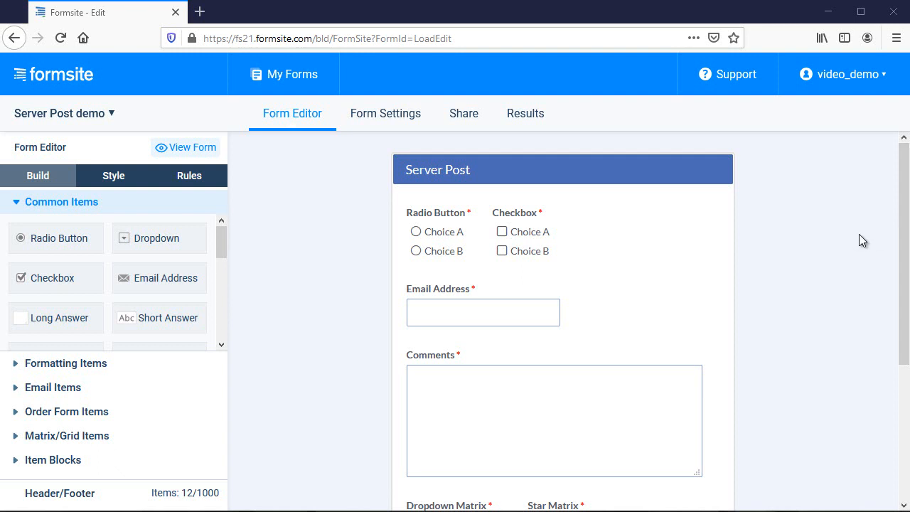
Open the demo form's Integrations settings and add a Server Post integration
scroll(down, 3)
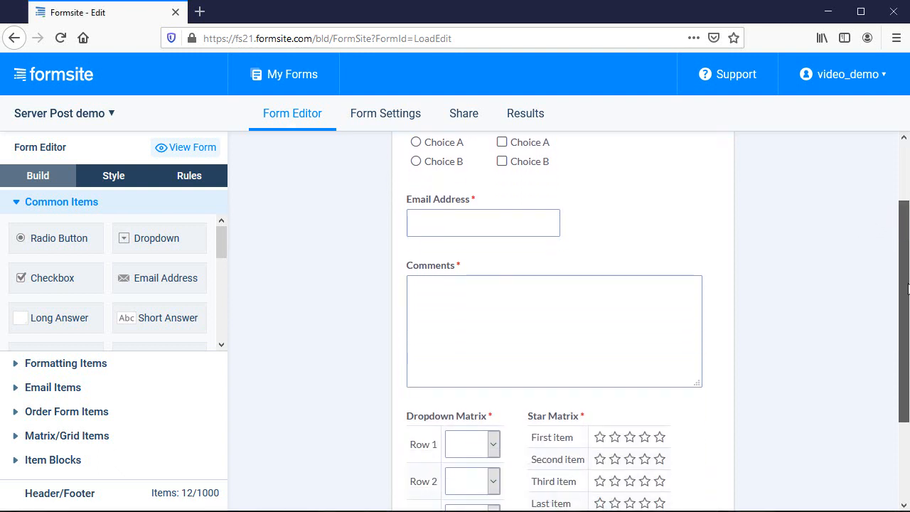
scroll(down, 3)
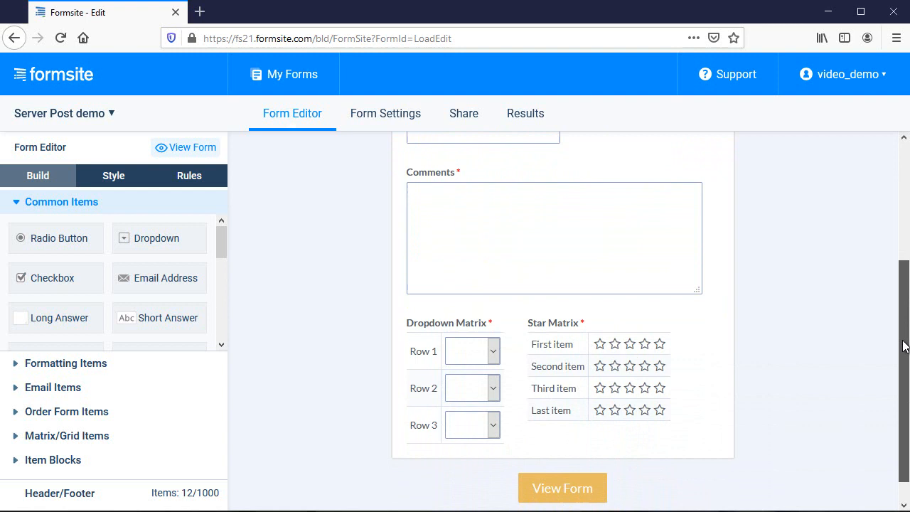
mouse_move(792, 339)
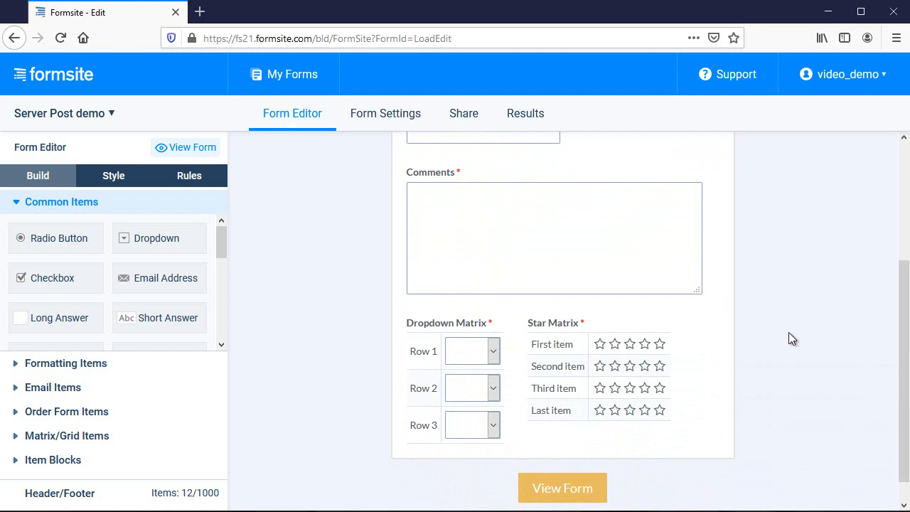
click(386, 113)
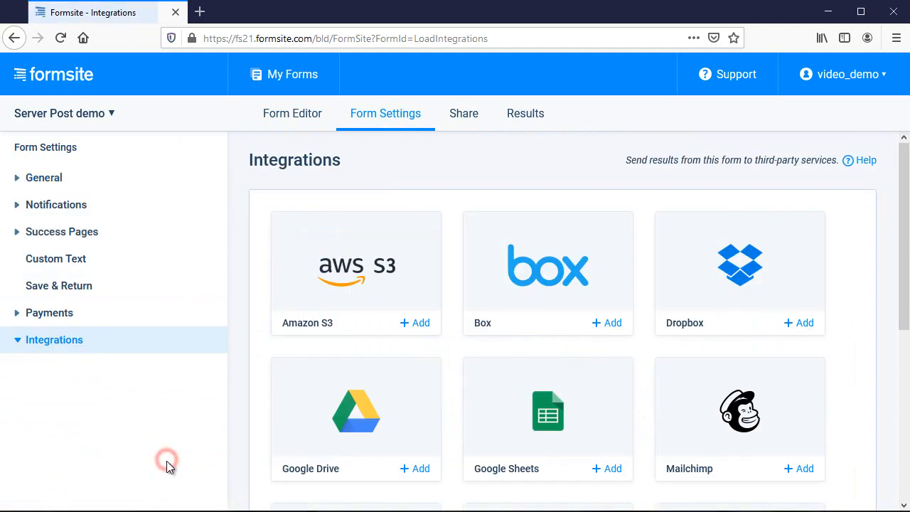
scroll(down, 3)
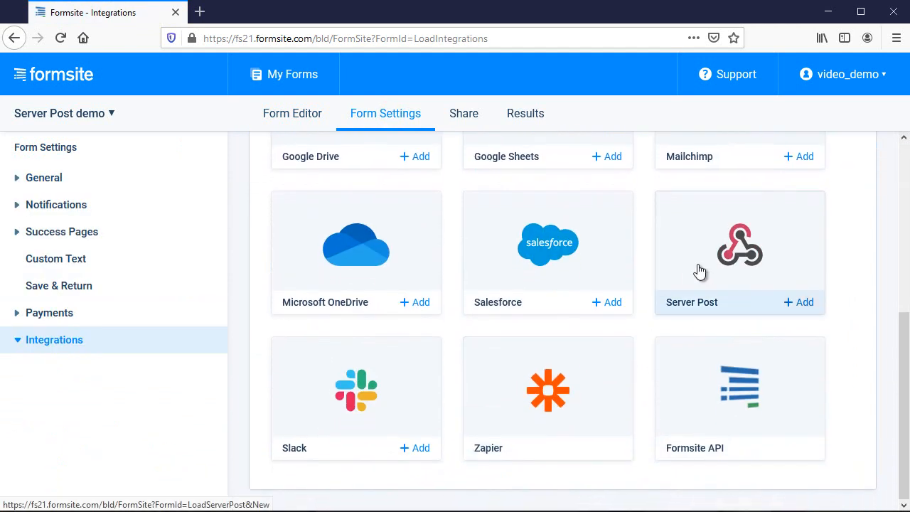
click(798, 302)
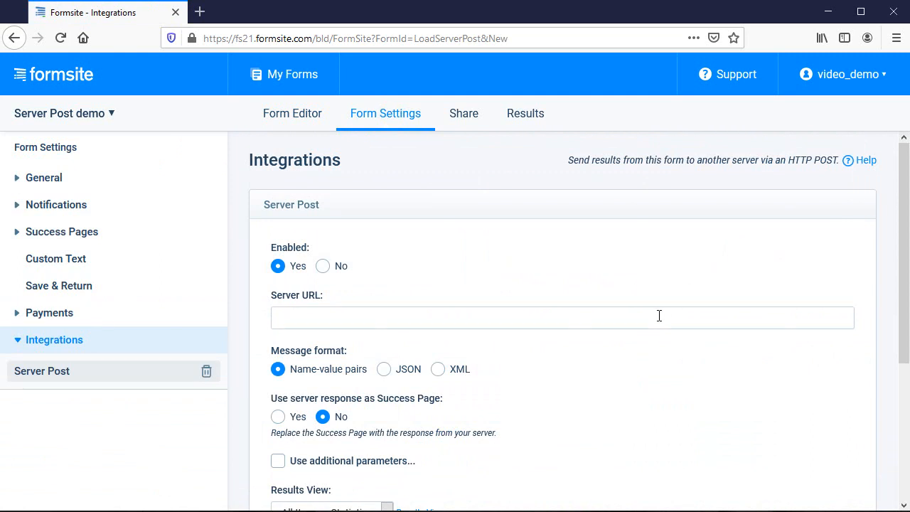
click(562, 317)
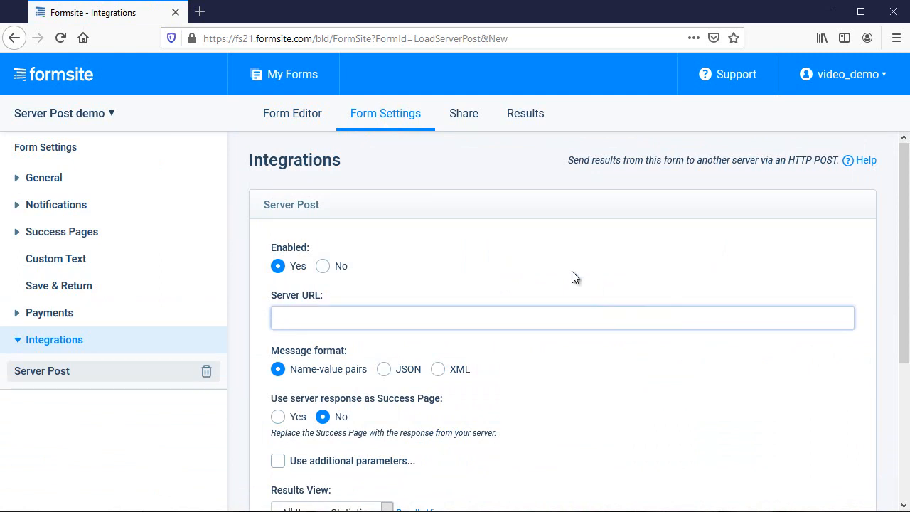
text(http://httpbin.org/post)
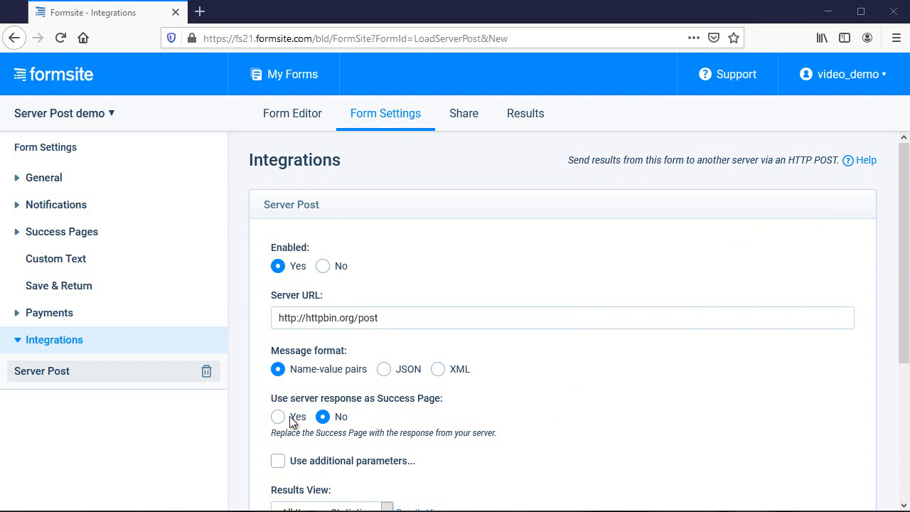
click(278, 416)
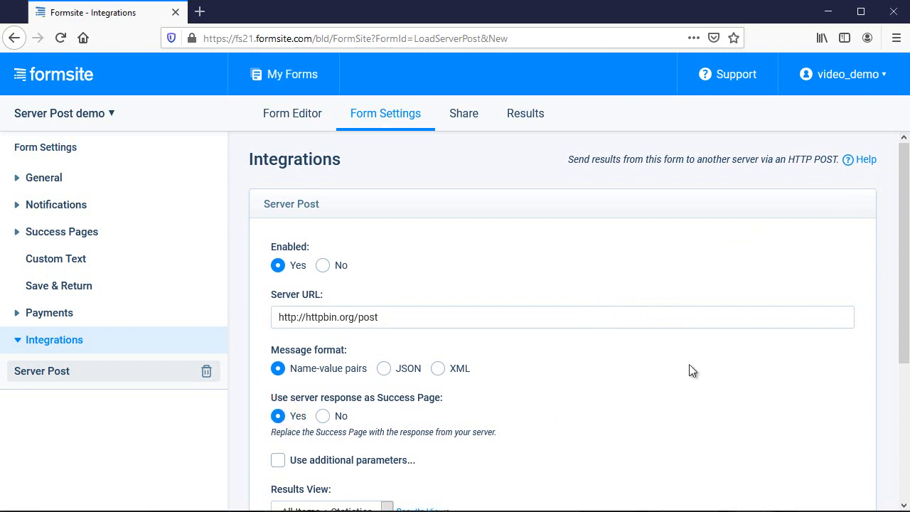
scroll(down, 3)
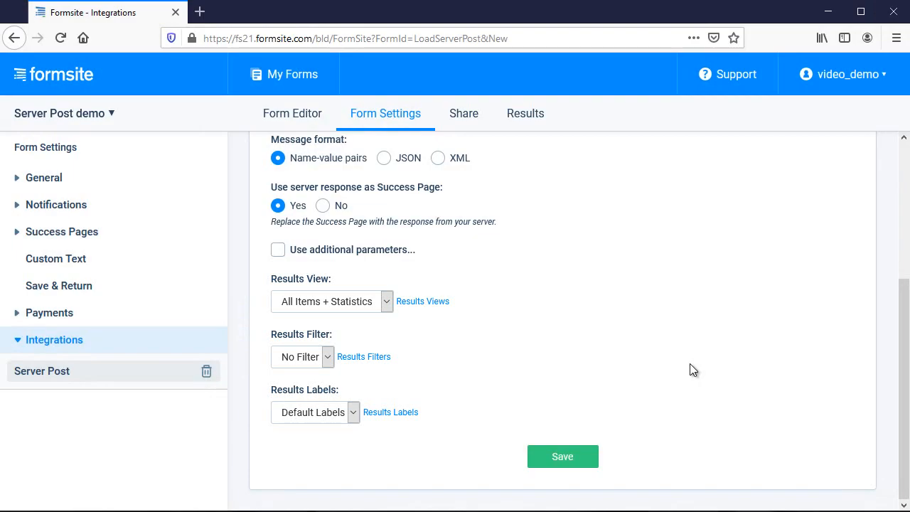
mouse_move(663, 388)
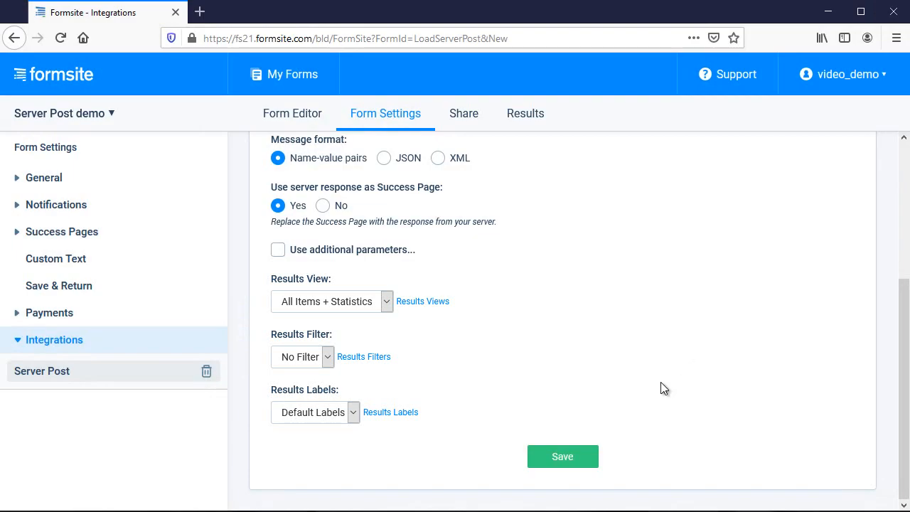
click(563, 456)
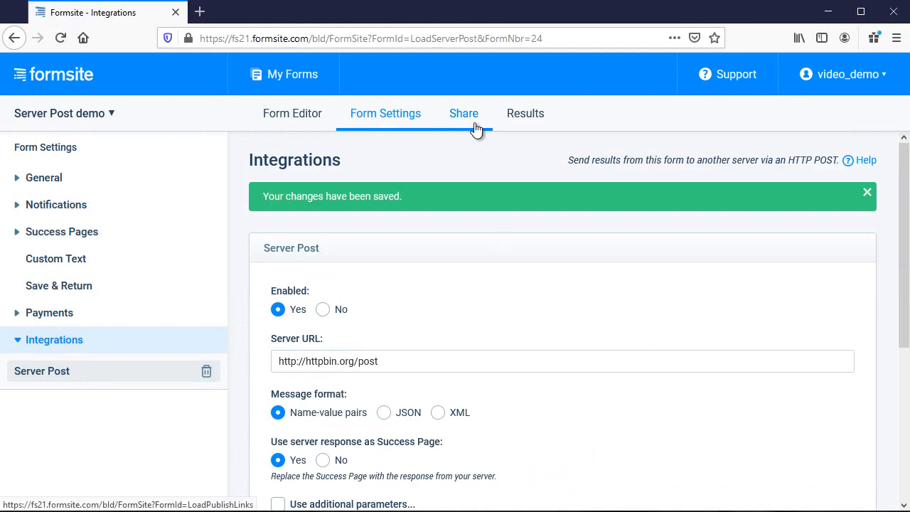
Open the live form and set dropdown matrix Row 2 to three and Row 3 to two
click(464, 113)
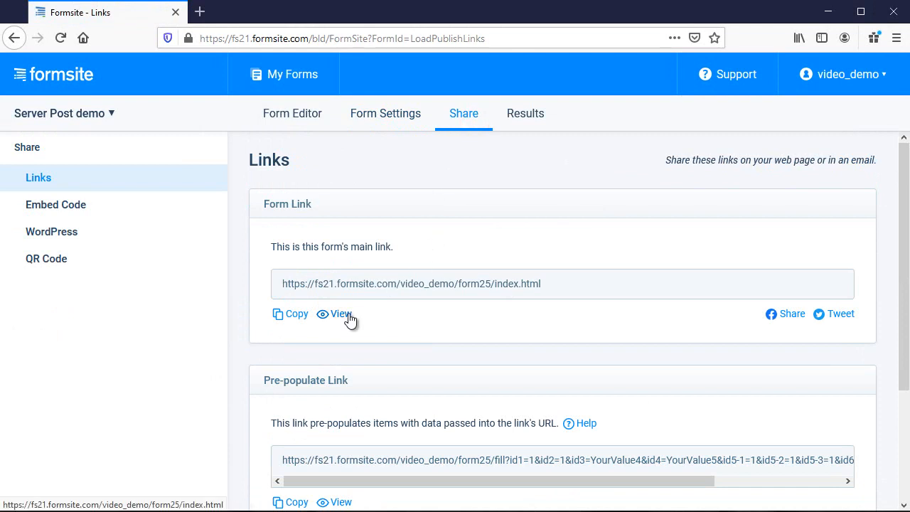
click(341, 314)
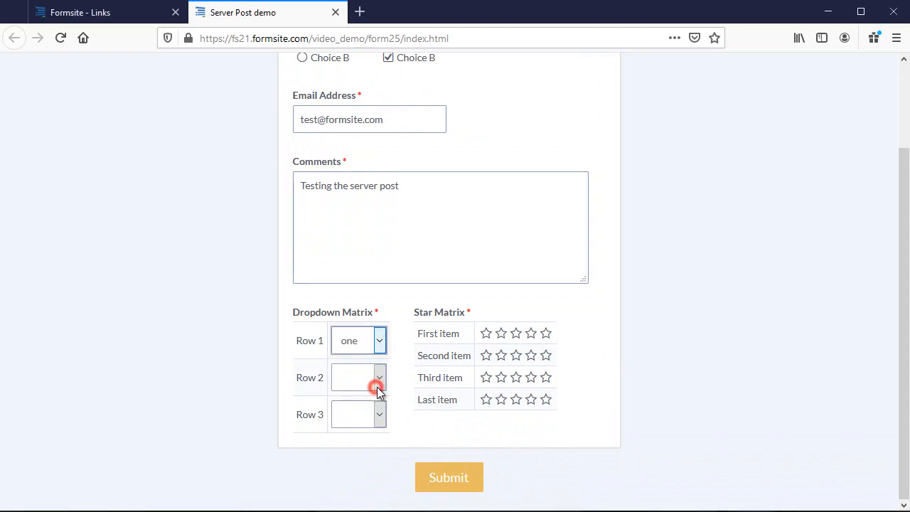
click(380, 414)
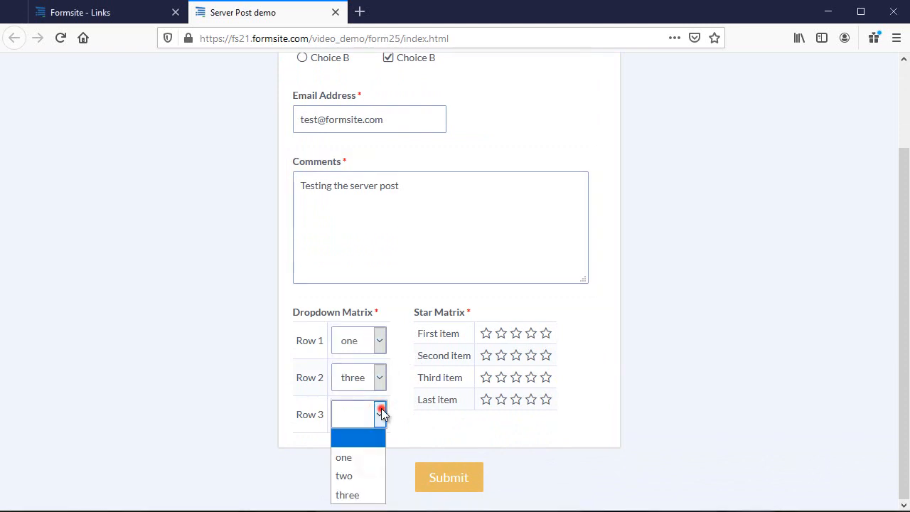
click(343, 476)
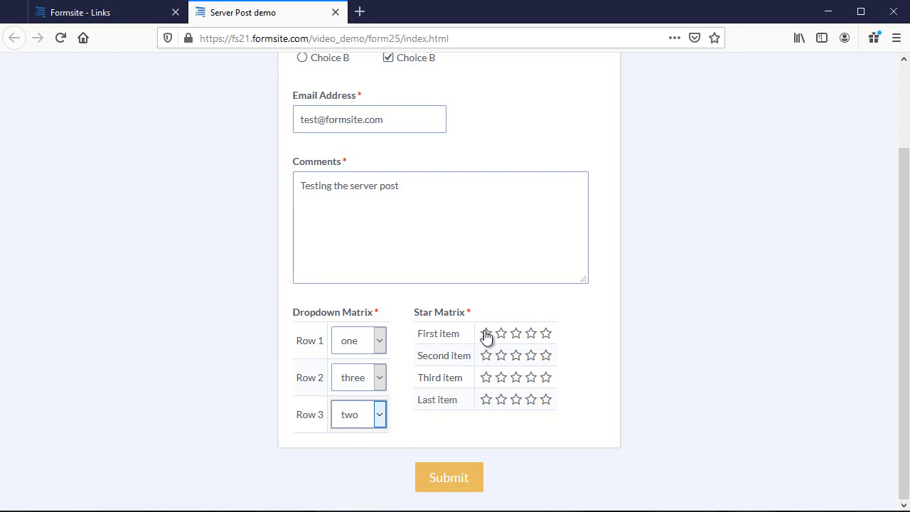
Rate the First item one star and Last four stars, submit, then close the results
click(516, 377)
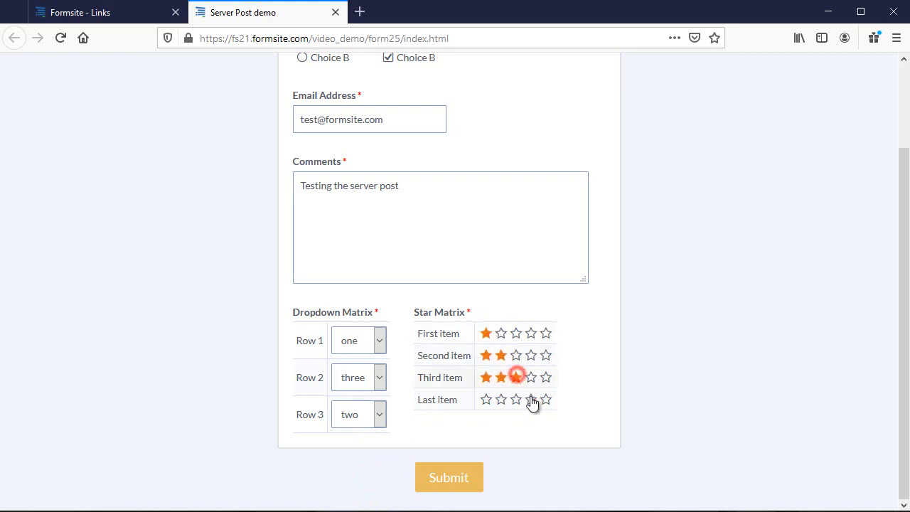
click(531, 399)
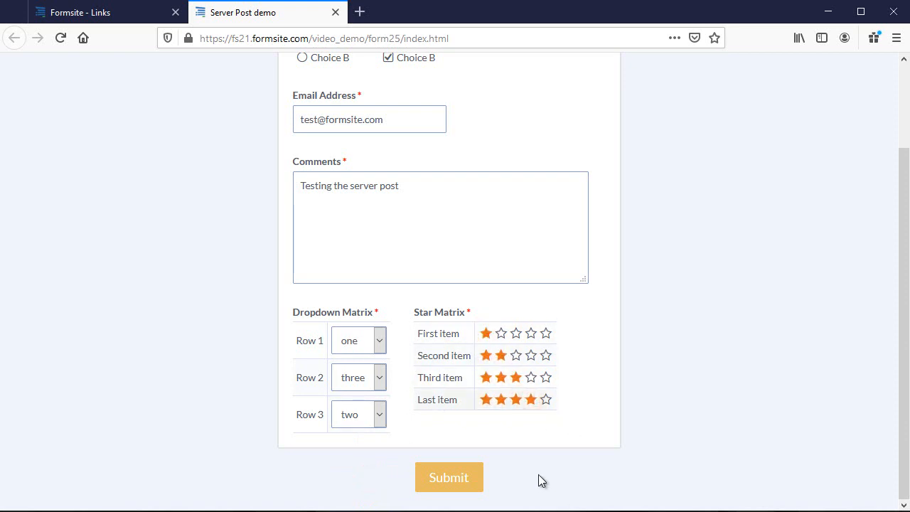
click(449, 477)
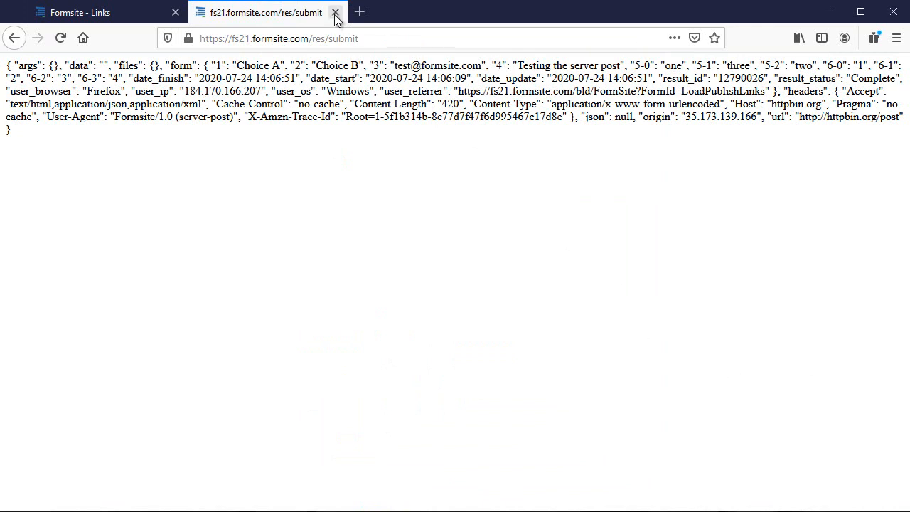
click(335, 12)
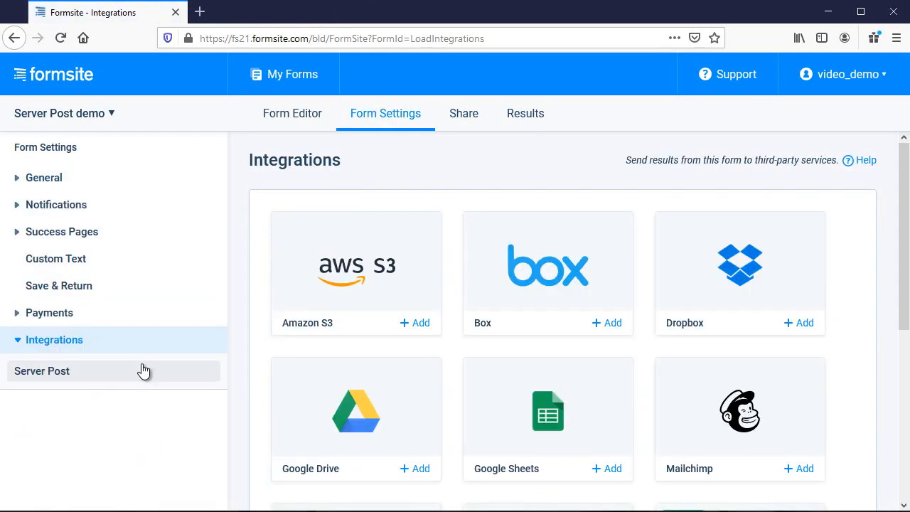
Switch the Server Post format to JSON, save it, and return to the share links
click(41, 371)
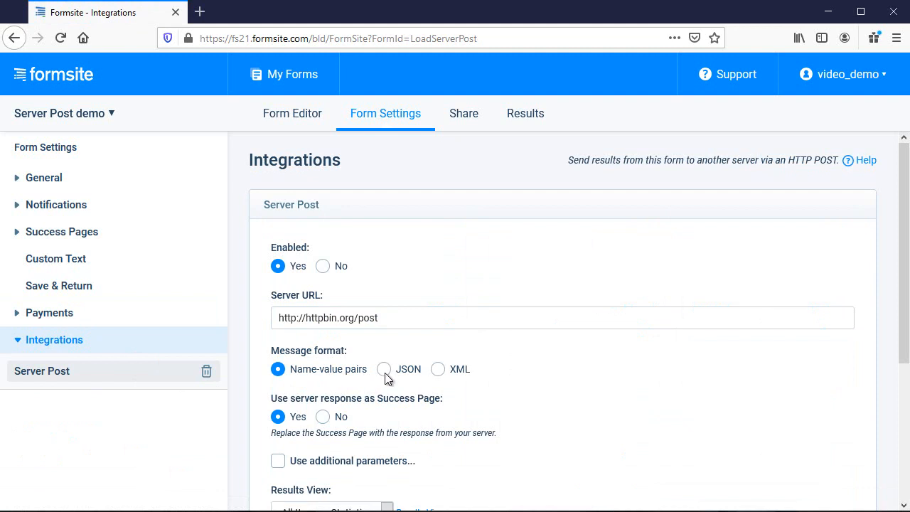
click(384, 369)
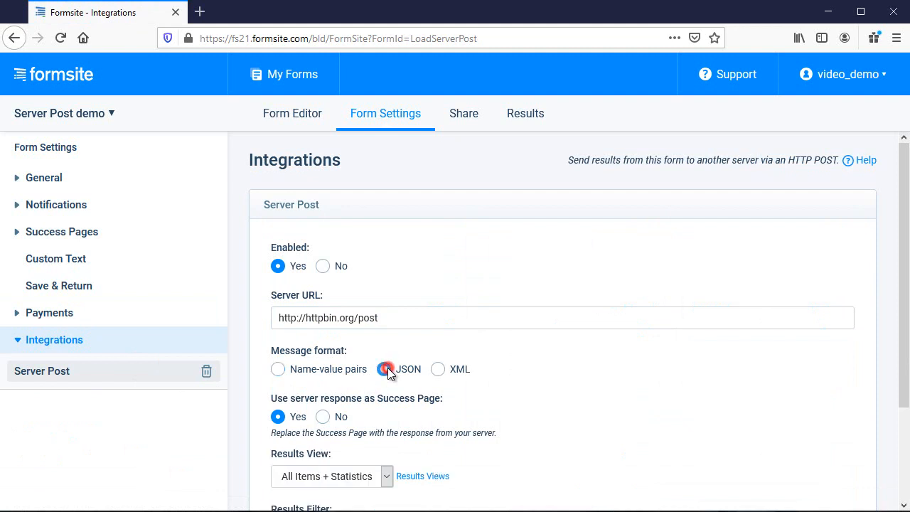
scroll(down, 3)
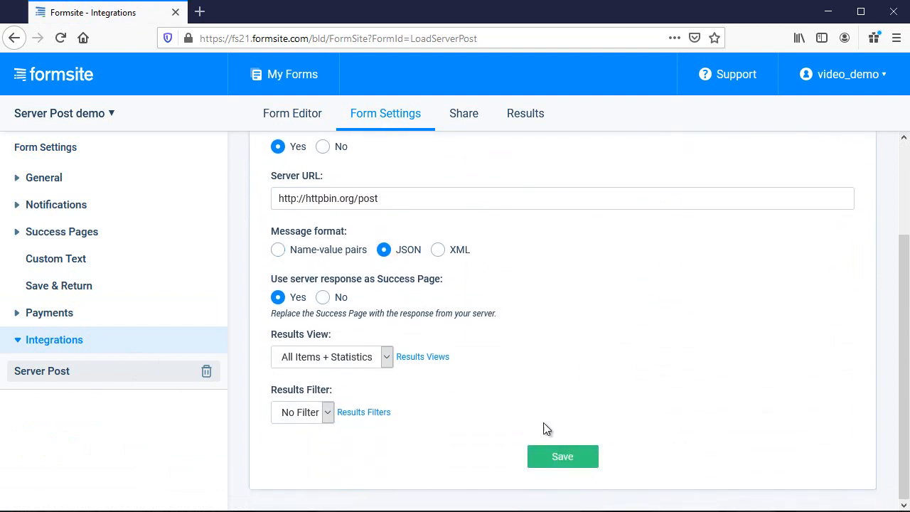
click(563, 456)
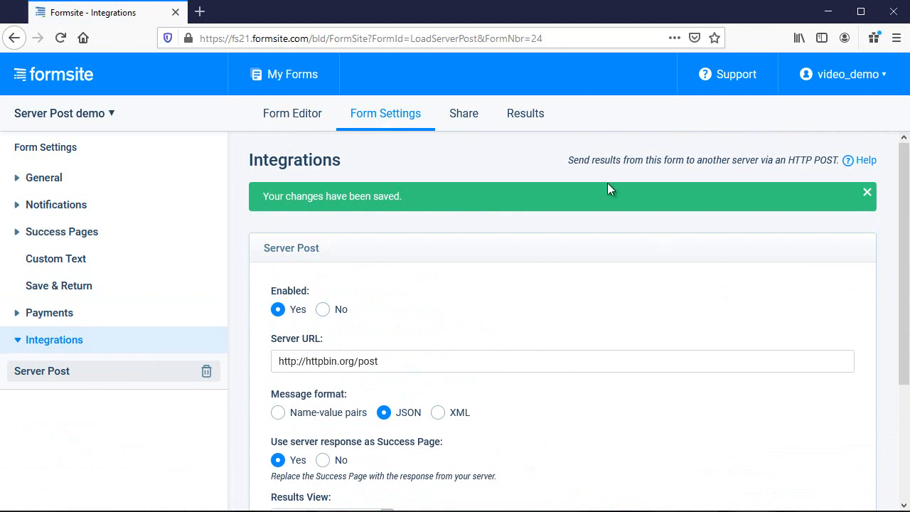
click(464, 113)
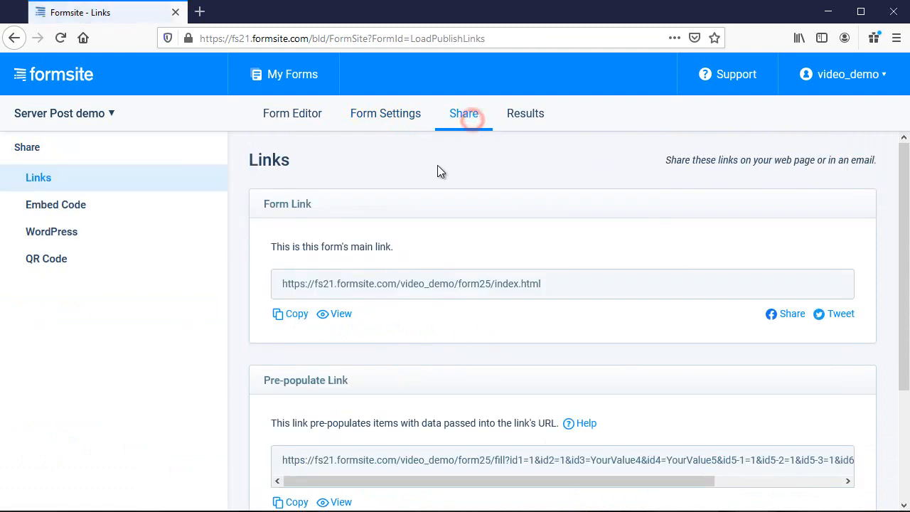
Open the live form again and submit the filled-in test response
click(341, 314)
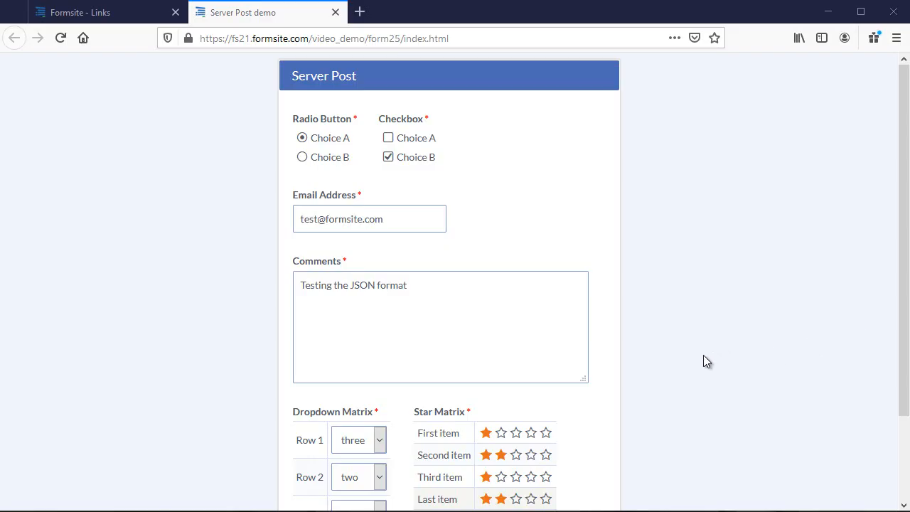
scroll(down, 3)
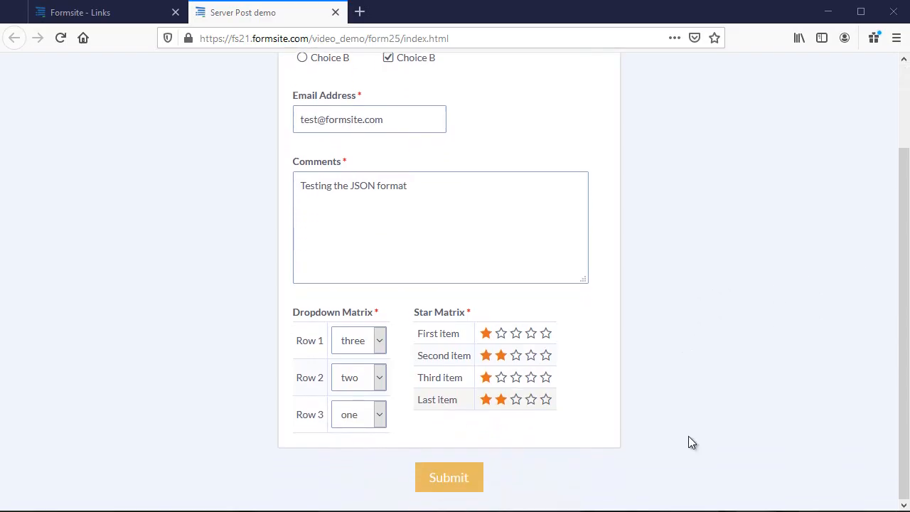
click(449, 478)
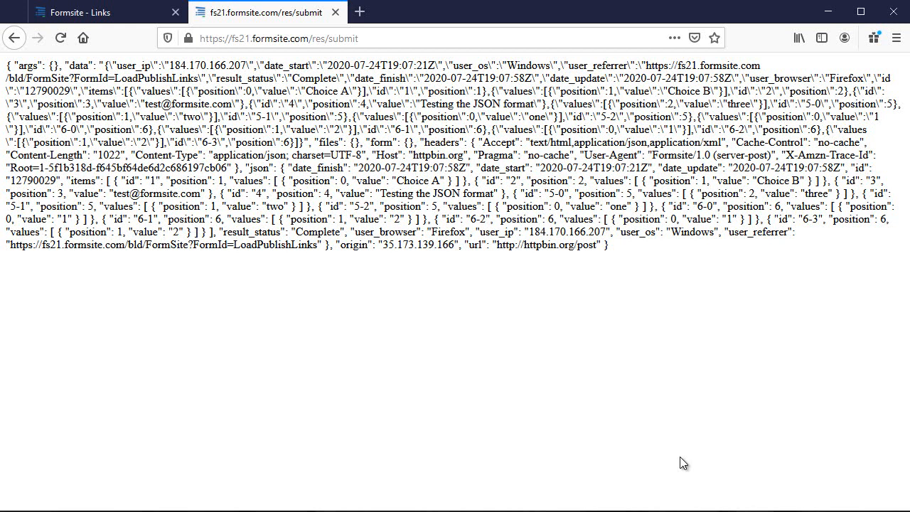
mouse_move(899, 443)
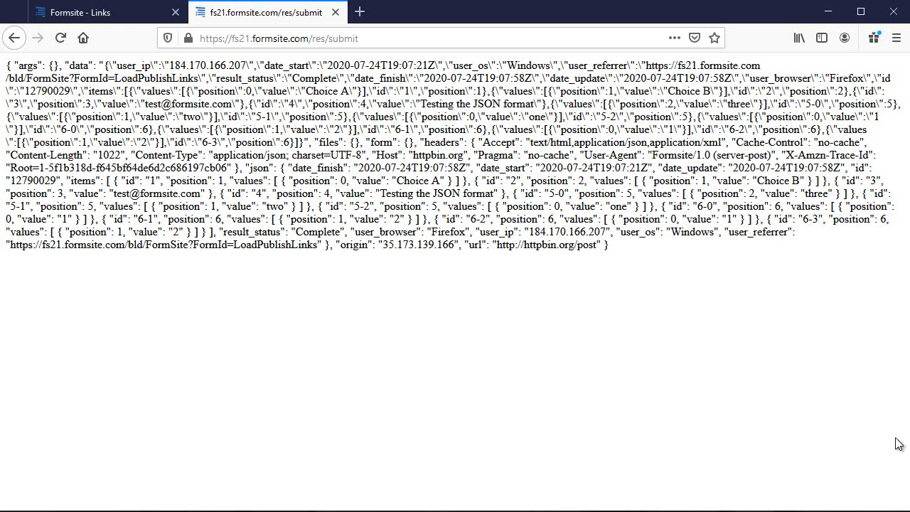